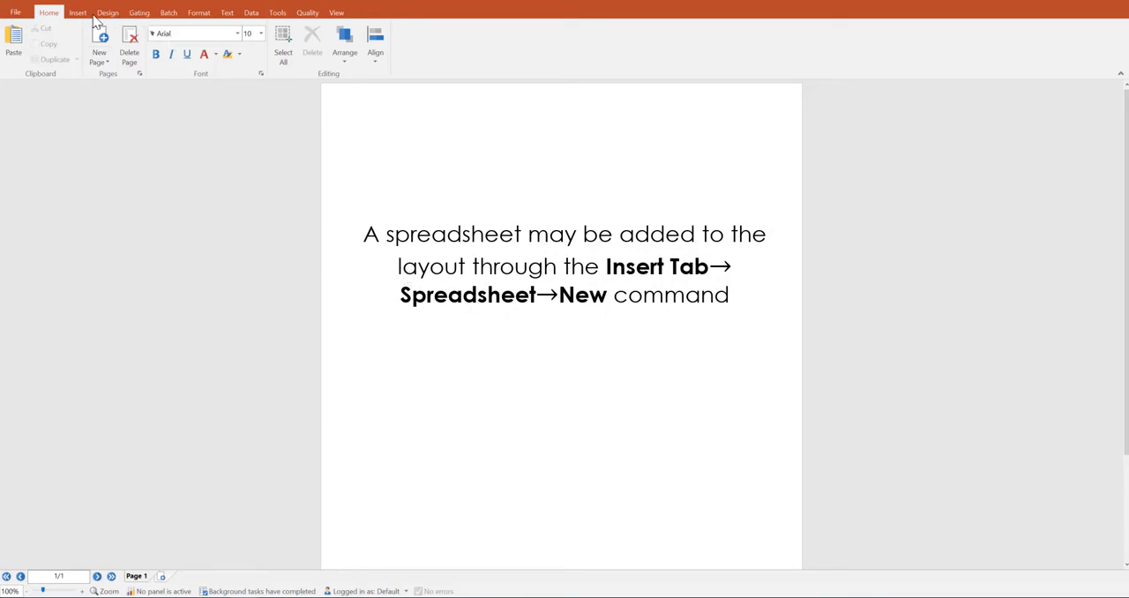
- Start a new spreadsheet from Insert > Spreadsheet > New and enter the name 'Statistics'
{"action": "left_click", "coordinate": [76, 14]}
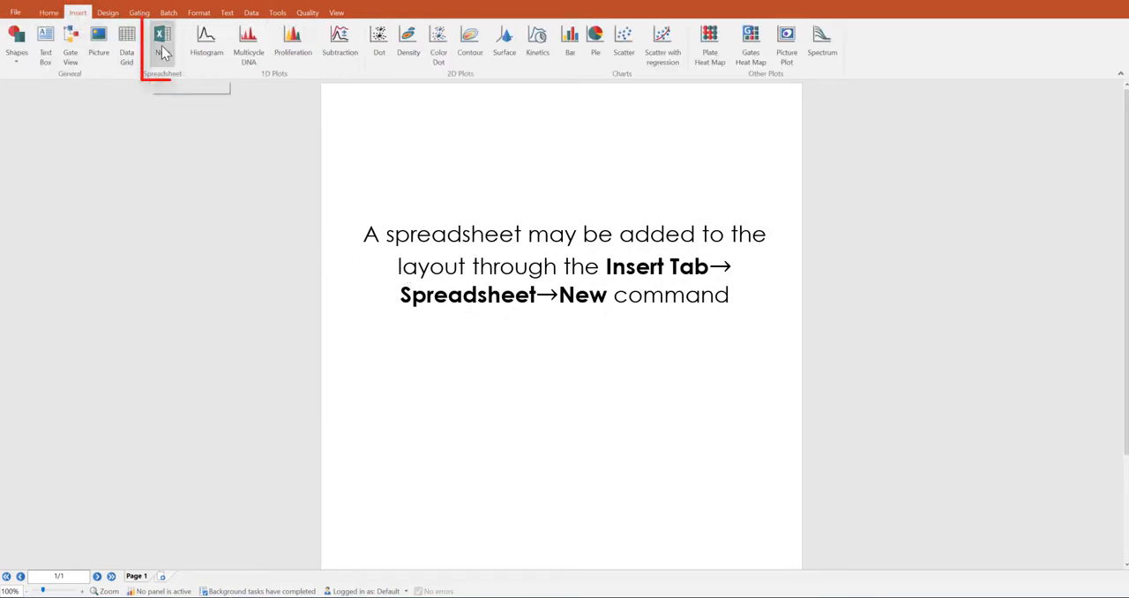
{"action": "left_click", "coordinate": [162, 43]}
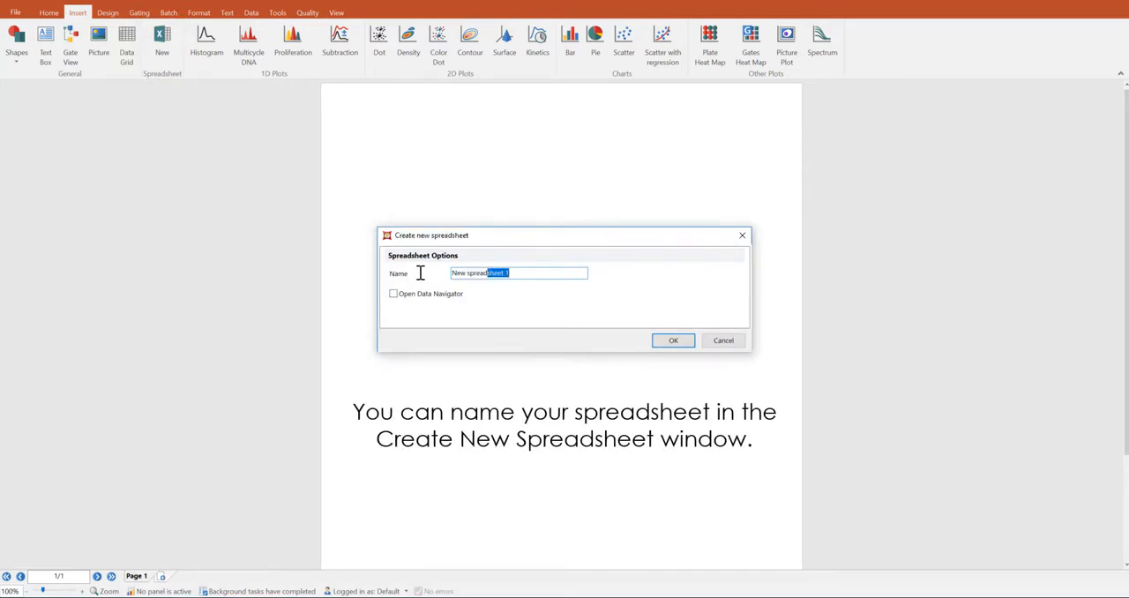
{"action": "type", "text": "Statistics"}
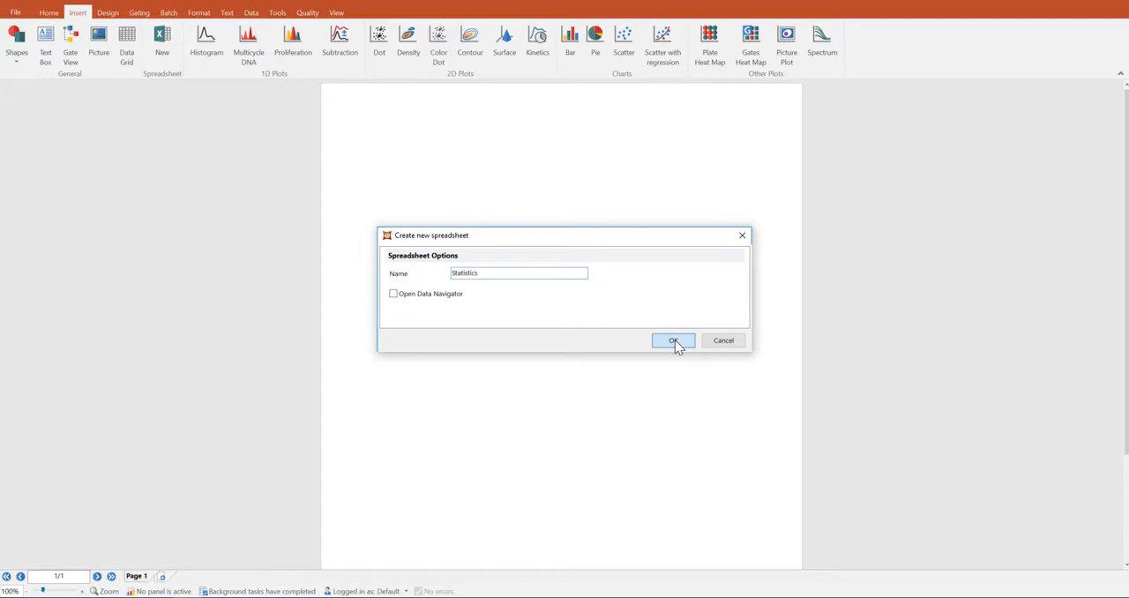
- Place the Statistics spreadsheet on the page and stretch it across the page width
{"action": "left_click", "coordinate": [673, 341]}
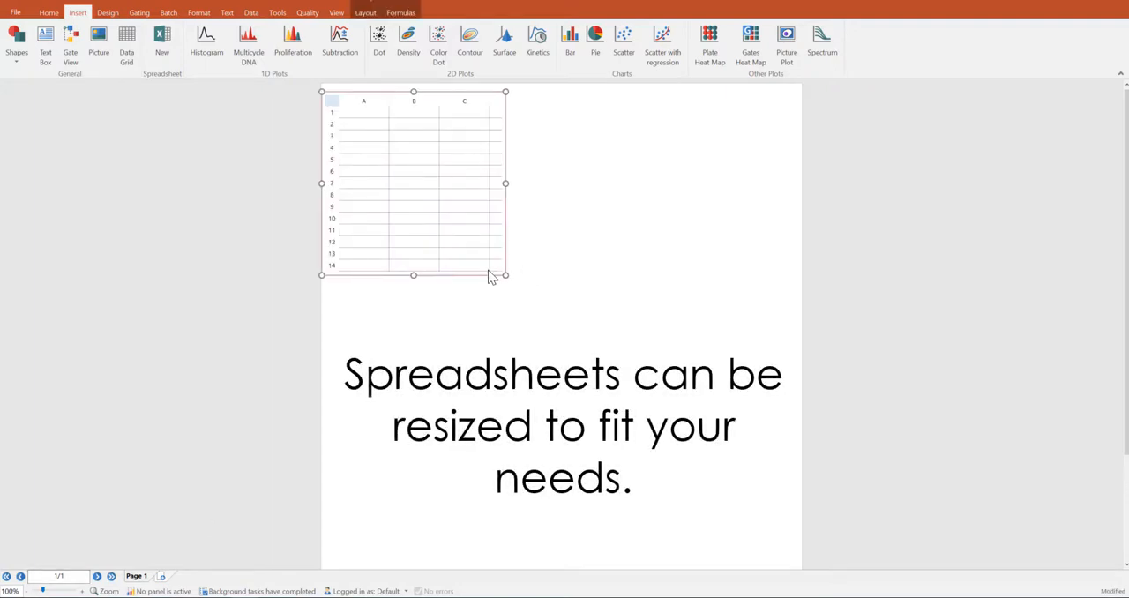
{"action": "left_click_drag", "start_coordinate": [506, 184], "coordinate": [780, 184]}
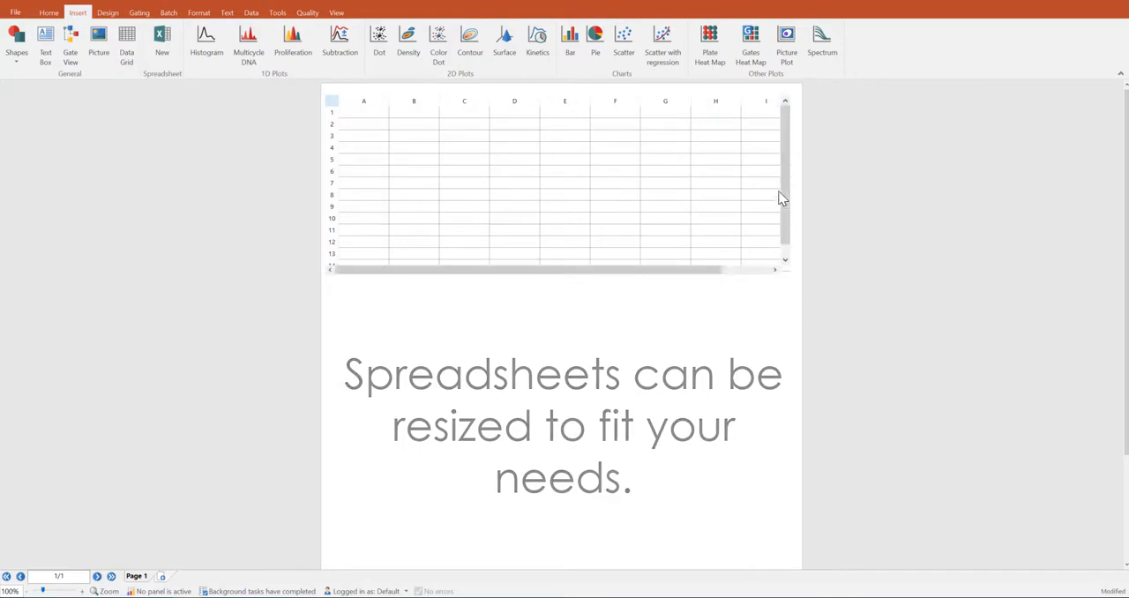
{"action": "left_click", "coordinate": [715, 194]}
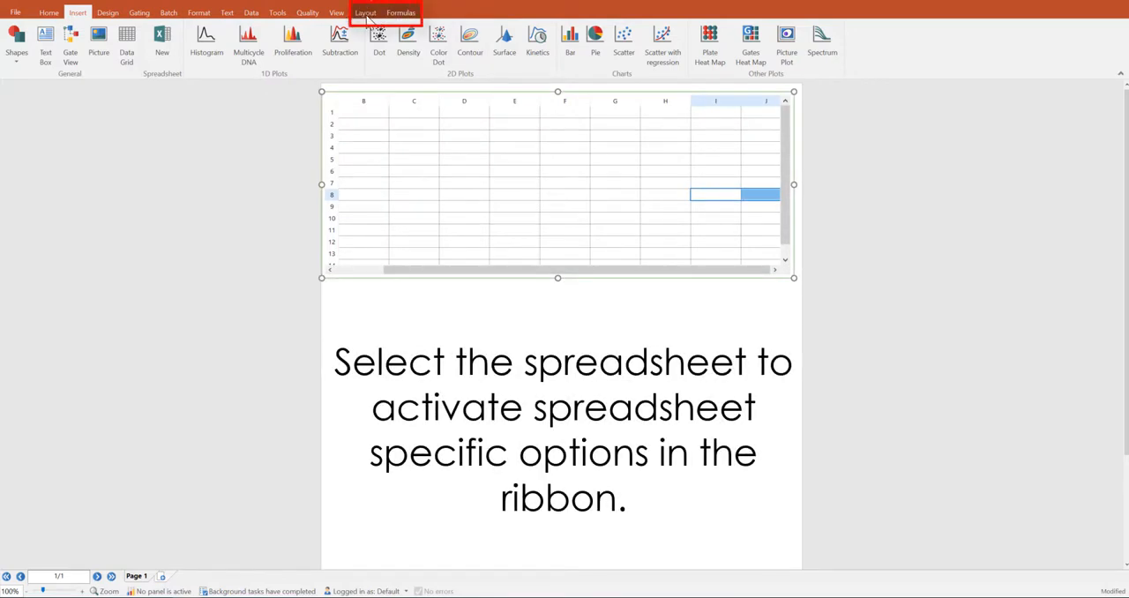
- Look through the spreadsheet's Layout and Formulas ribbon options
{"action": "left_click", "coordinate": [382, 12]}
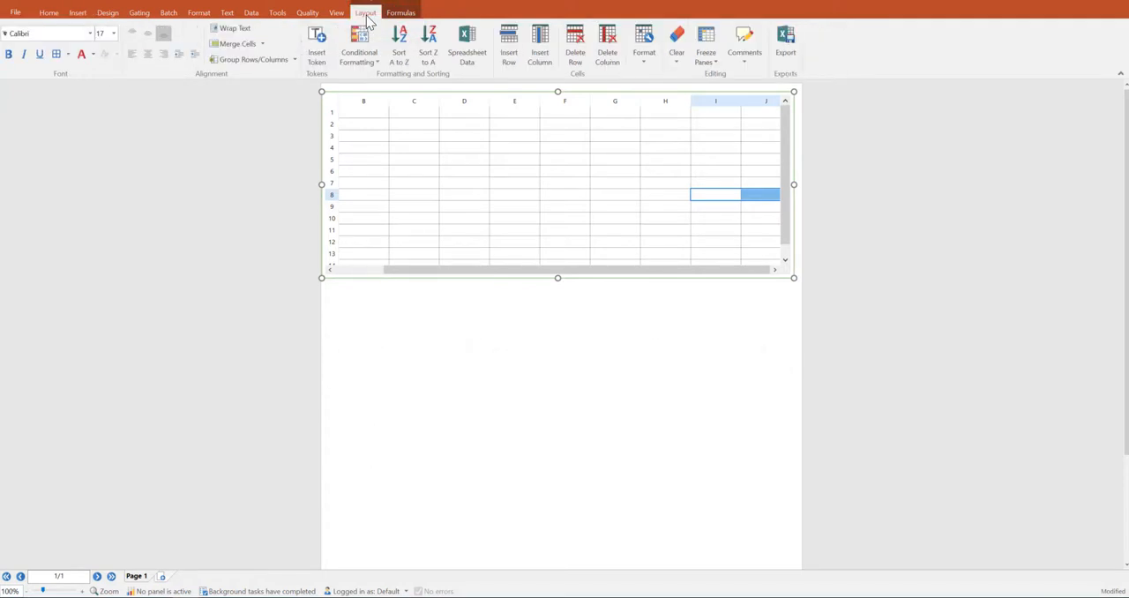
{"action": "left_click", "coordinate": [402, 12]}
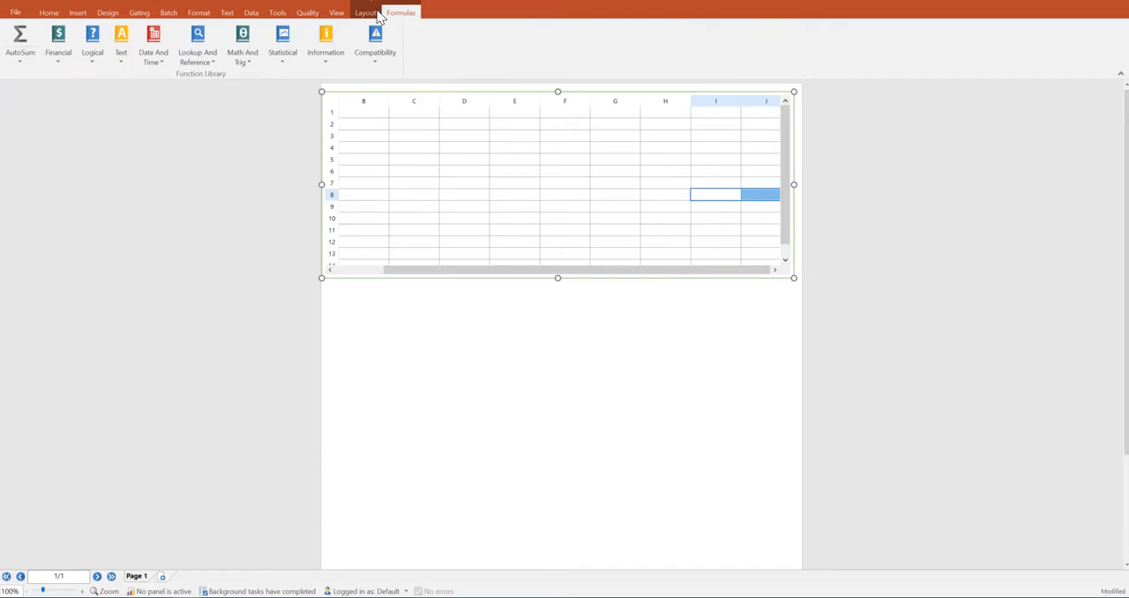
{"action": "left_click", "coordinate": [362, 11]}
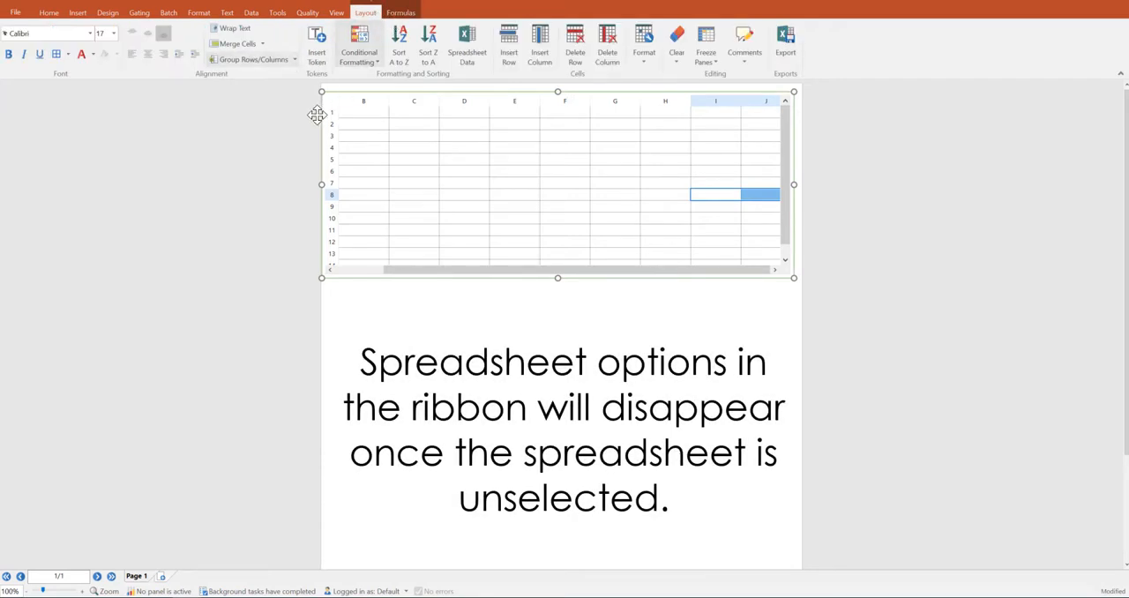
{"action": "mouse_move", "coordinate": [275, 170]}
{"action": "type", "text": "4"}
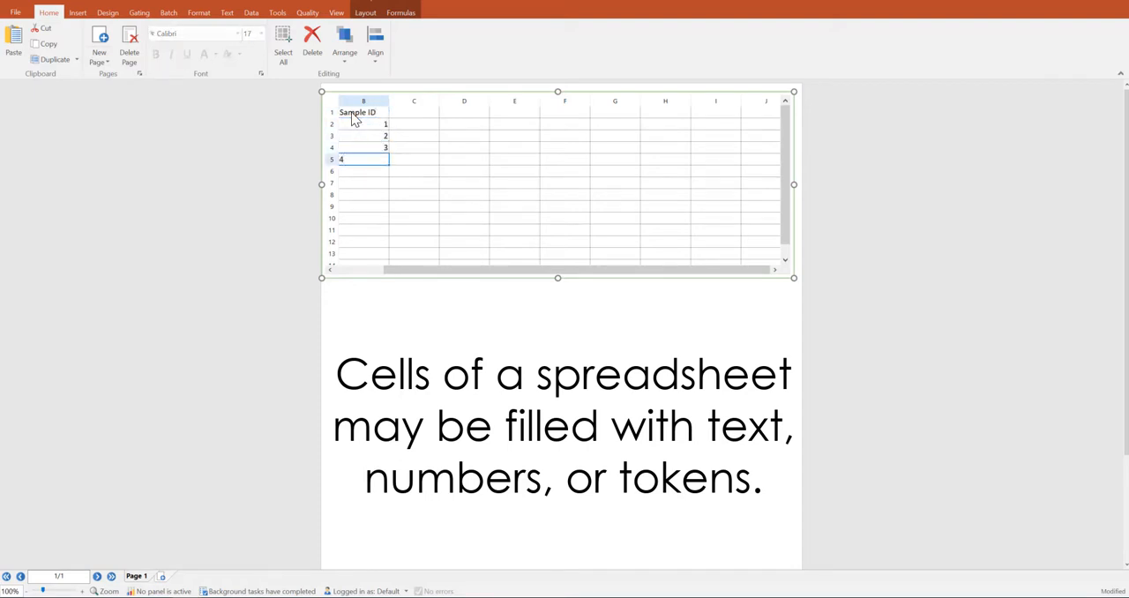
- Enter a formula in C2 adding B2 to the next Sample ID cell, showing 3
{"action": "left_click", "coordinate": [413, 124]}
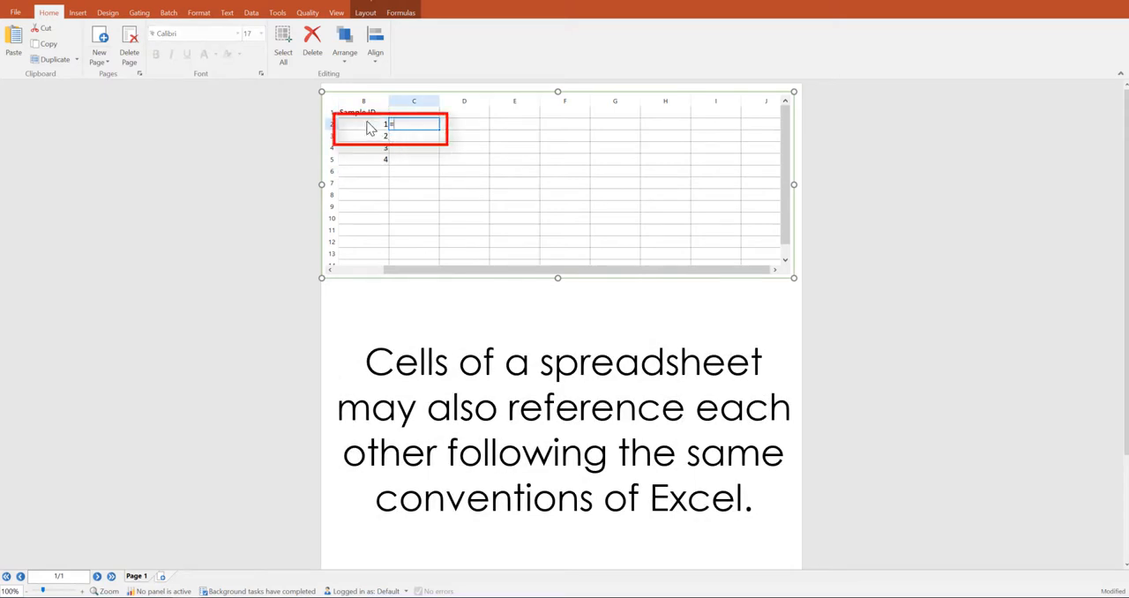
{"action": "type", "text": "=B2"}
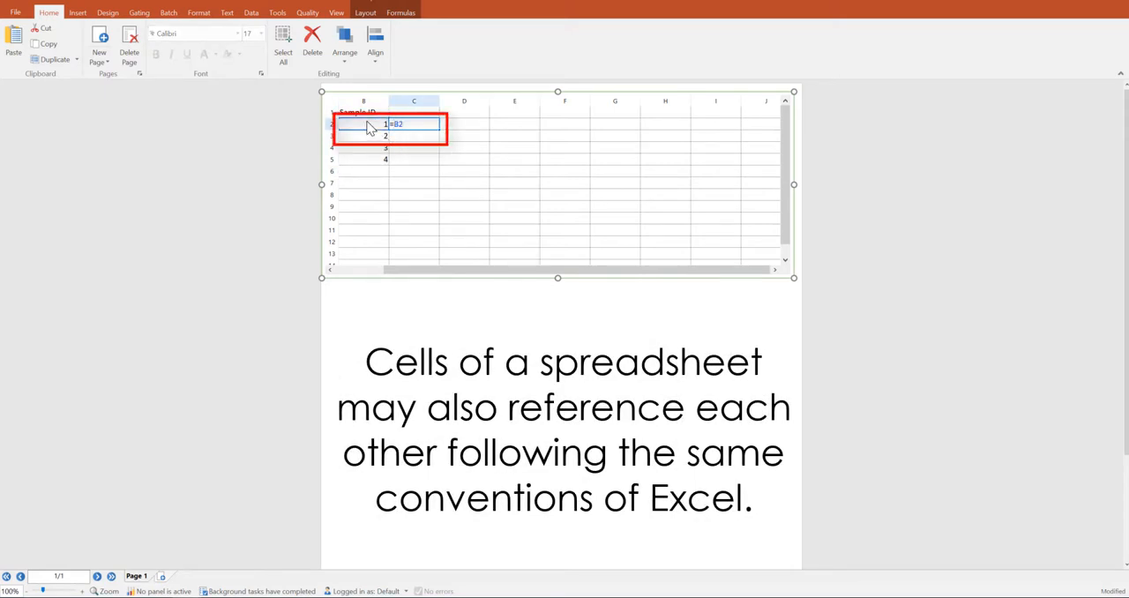
{"action": "type", "text": "+"}
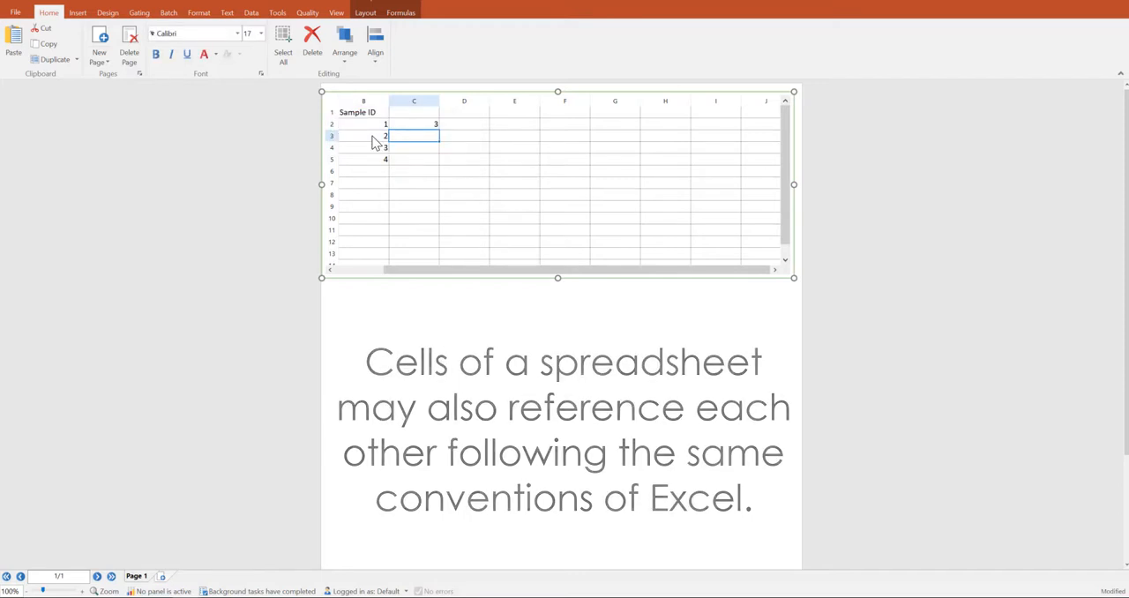
{"action": "left_click", "coordinate": [375, 11]}
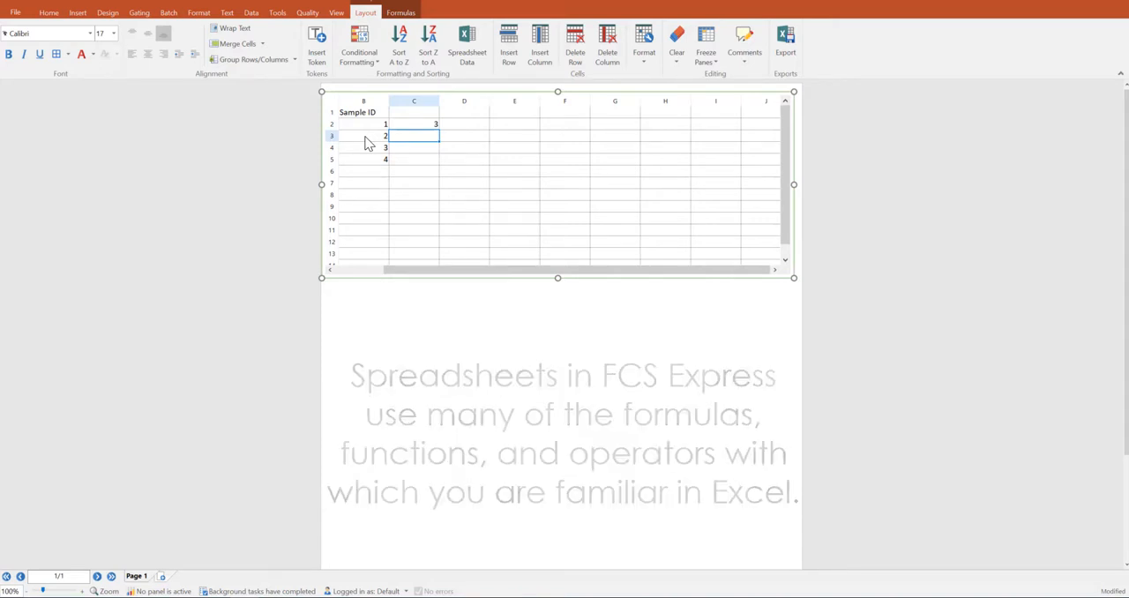
- Show the Formulas Function Library with its Financial, Logical and Statistical categories
{"action": "left_click", "coordinate": [400, 12]}
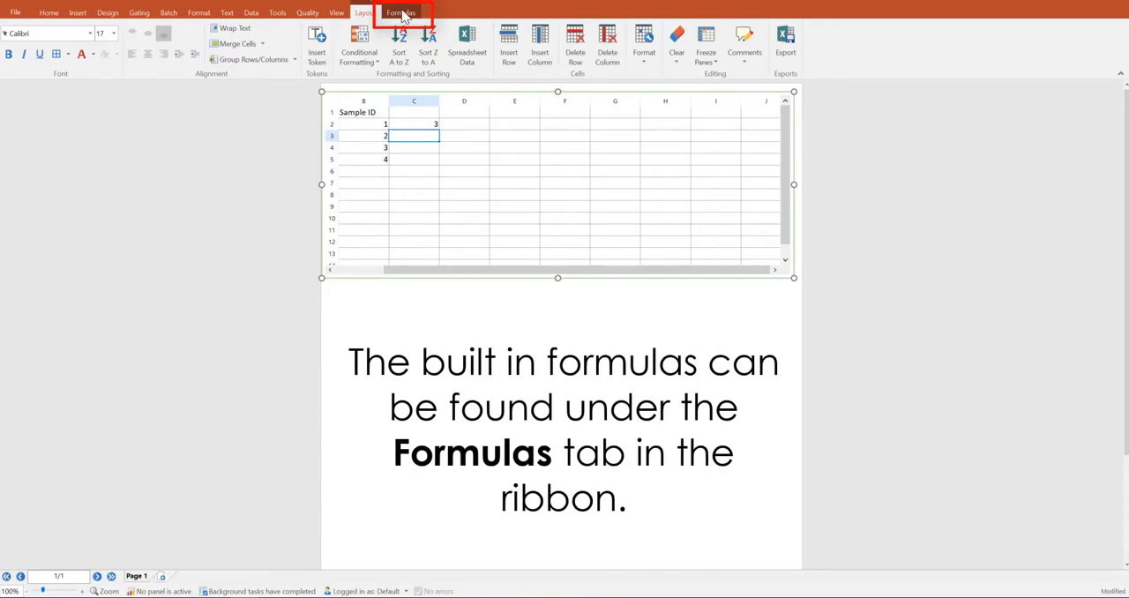
{"action": "left_click", "coordinate": [420, 12]}
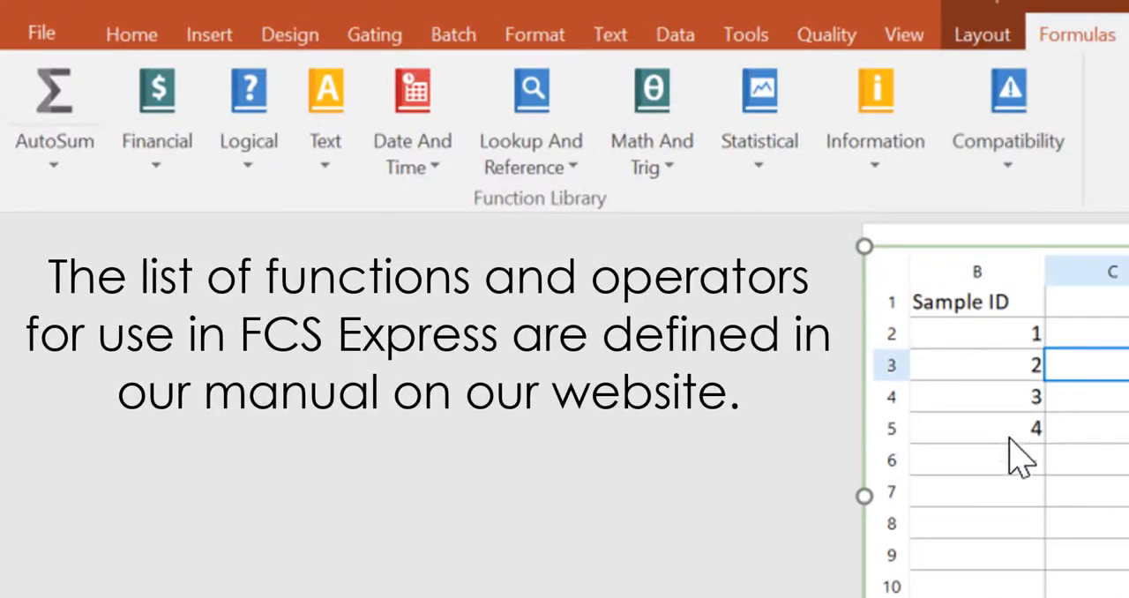
{"action": "mouse_move", "coordinate": [997, 397]}
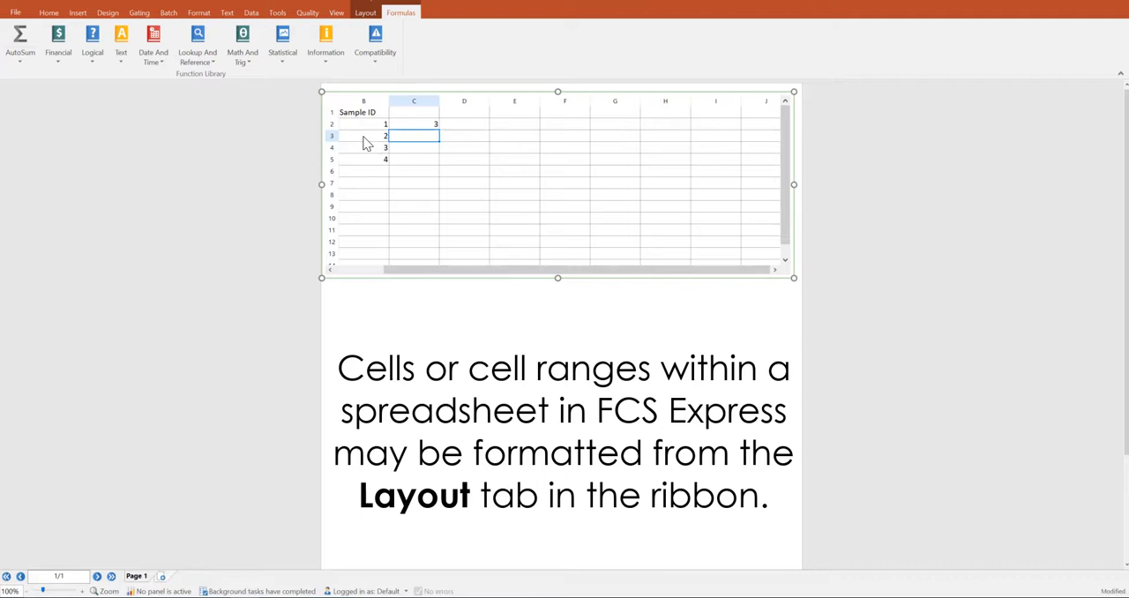
- Return to the Layout formatting options and select the Sample ID values 2–4
{"action": "left_click", "coordinate": [363, 11]}
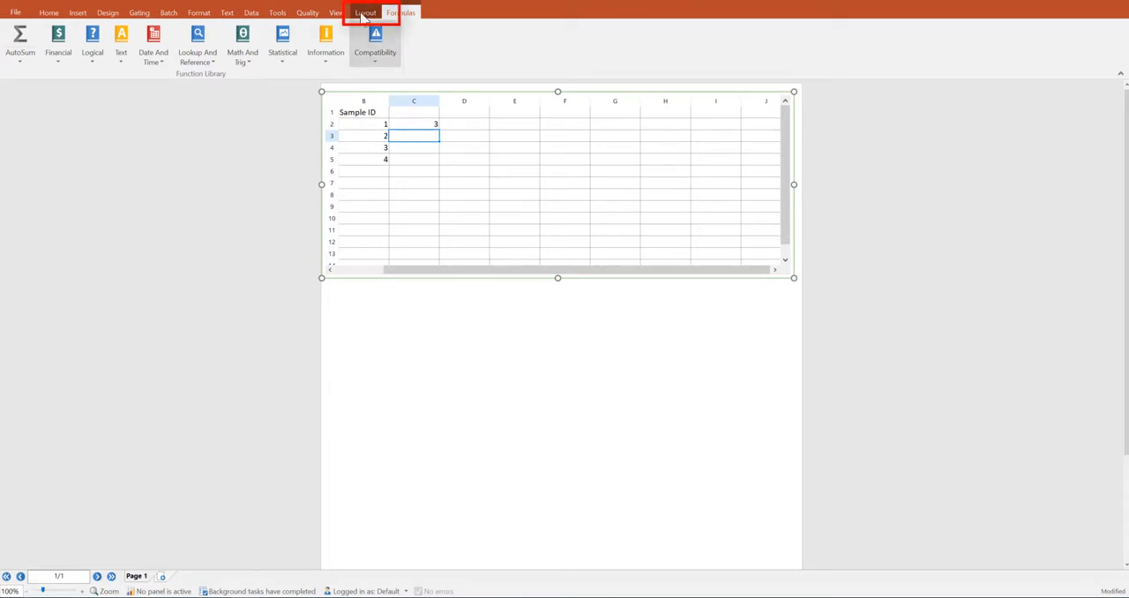
{"action": "left_click", "coordinate": [364, 13]}
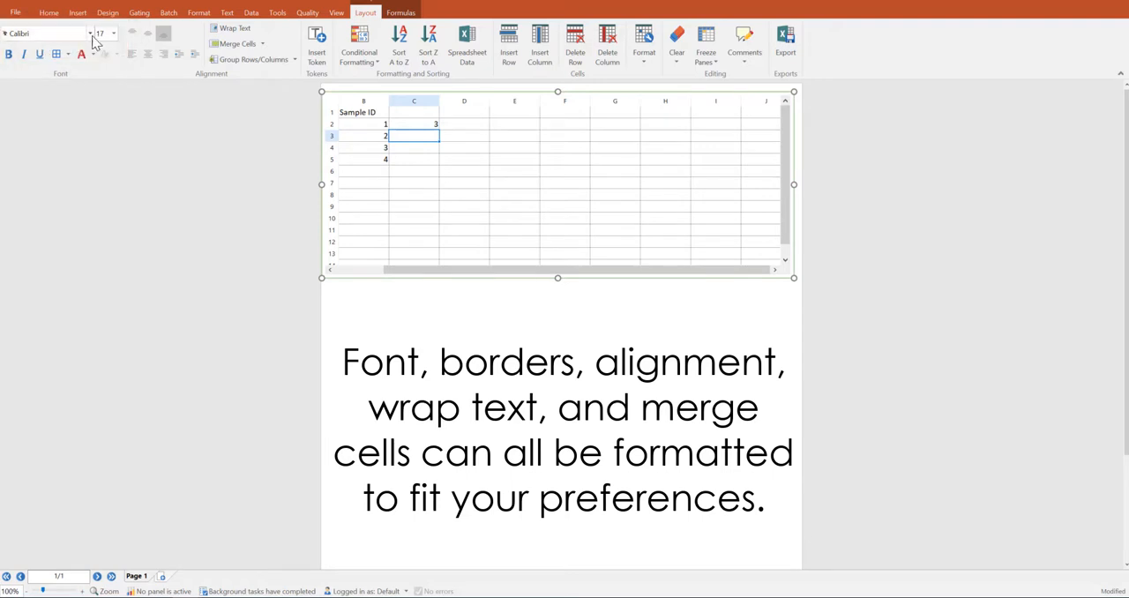
{"action": "left_click", "coordinate": [62, 55]}
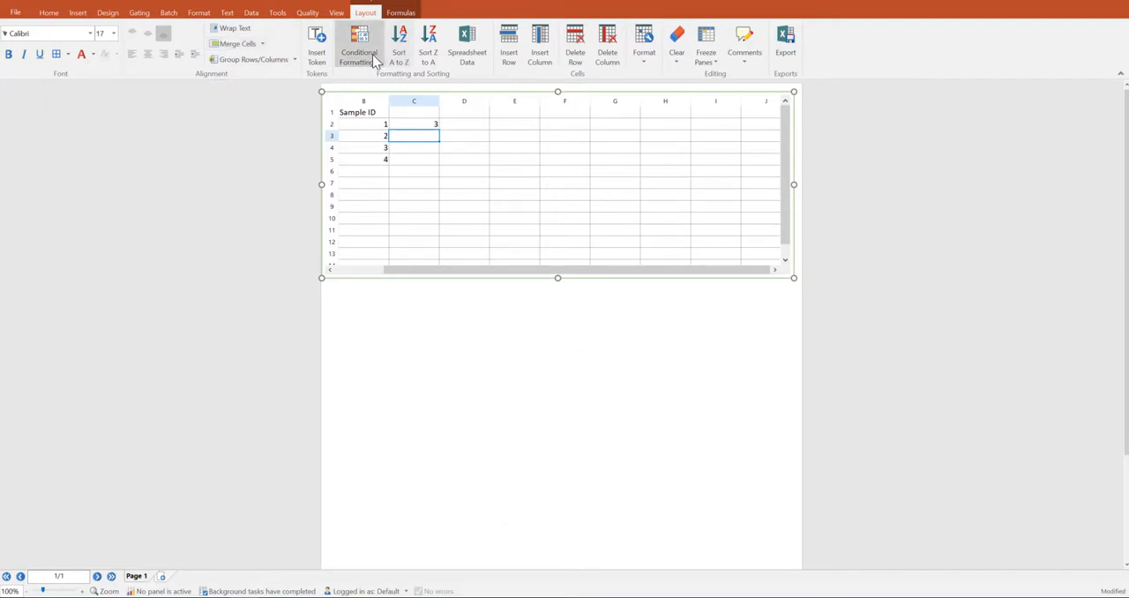
{"action": "left_click", "coordinate": [360, 45]}
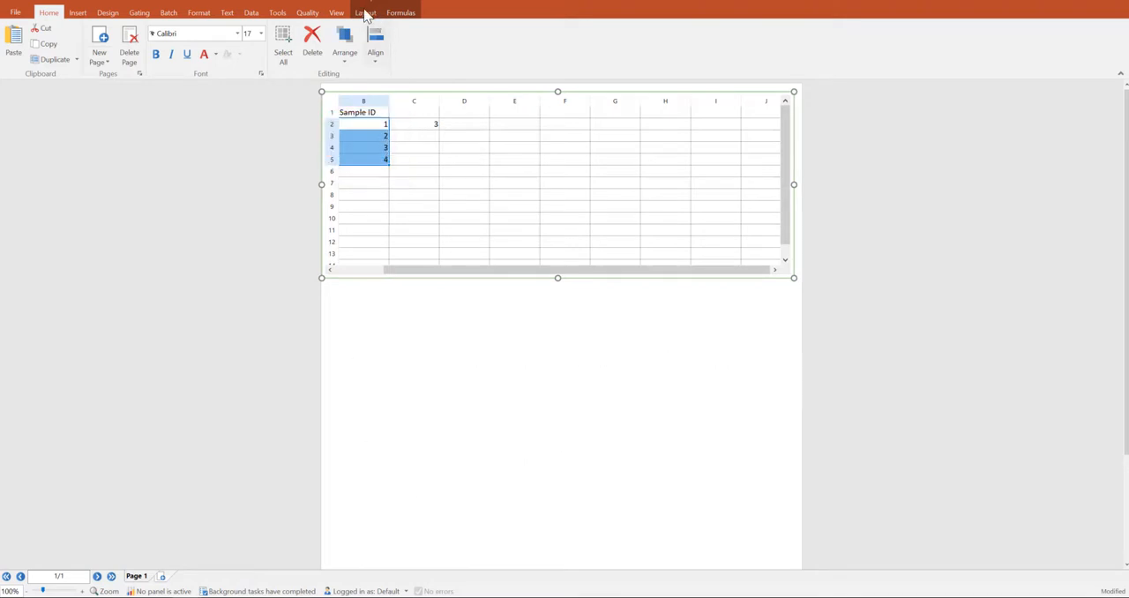
- Apply a data-bar style to the Sample ID cells 1–4 via Conditional Formatting
{"action": "left_click", "coordinate": [364, 11]}
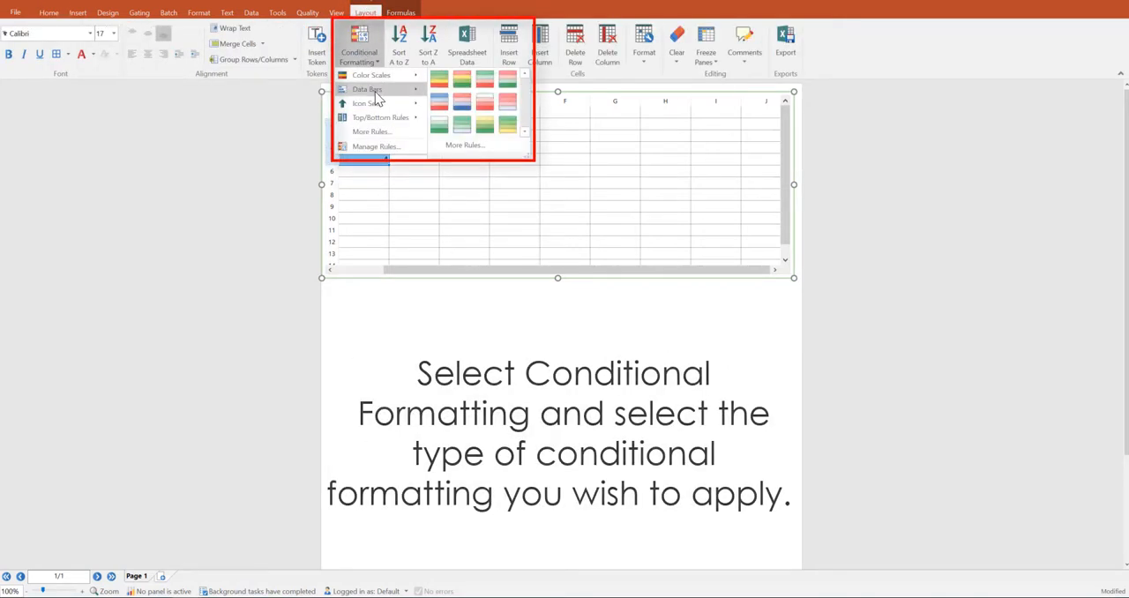
{"action": "mouse_move", "coordinate": [372, 88]}
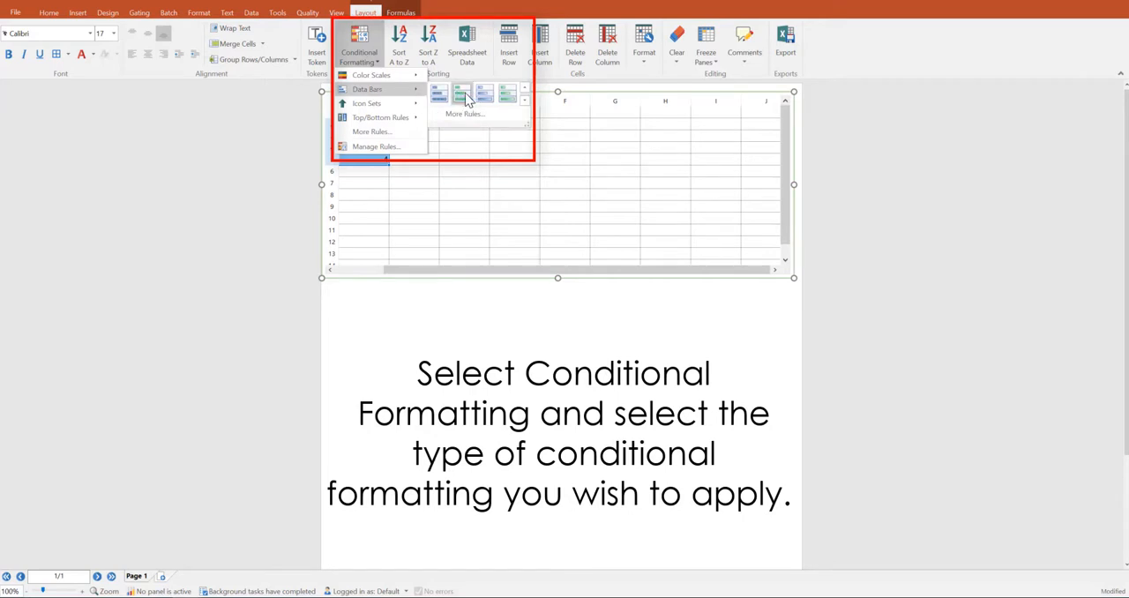
{"action": "left_click", "coordinate": [443, 94]}
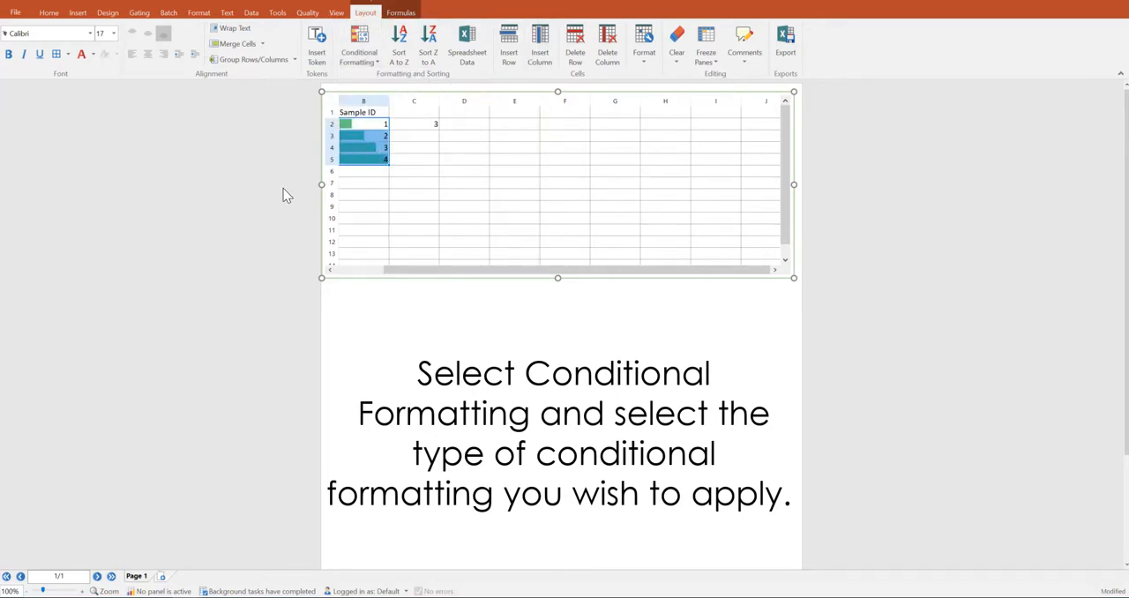
{"action": "left_click", "coordinate": [69, 13]}
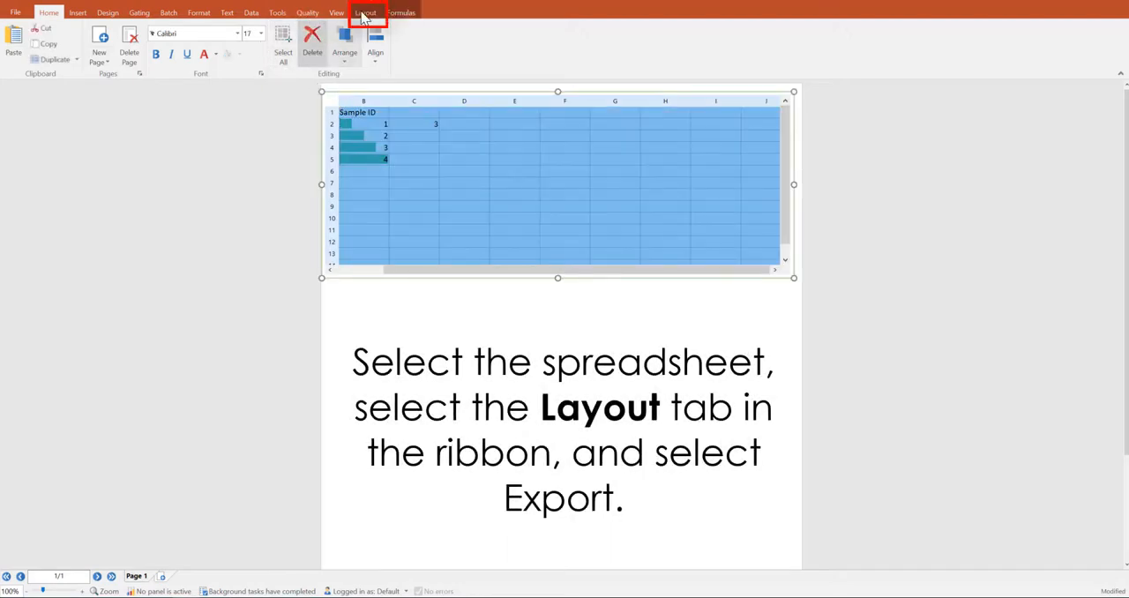
- Open Layout > Export and begin typing a file name for the .xlsx workbook
{"action": "left_click", "coordinate": [366, 12]}
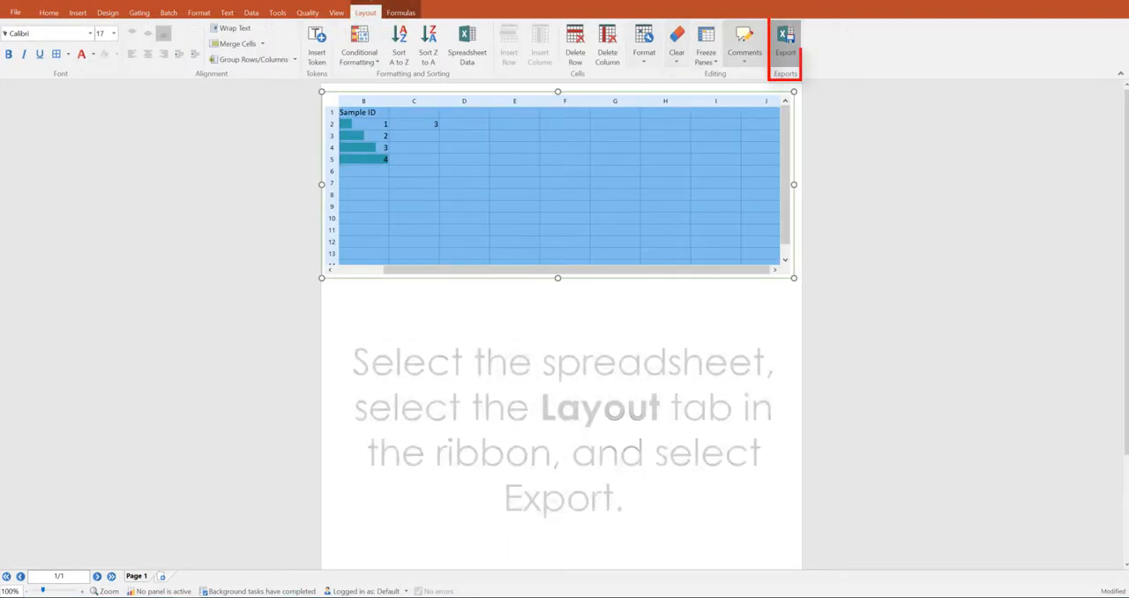
{"action": "left_click", "coordinate": [786, 40]}
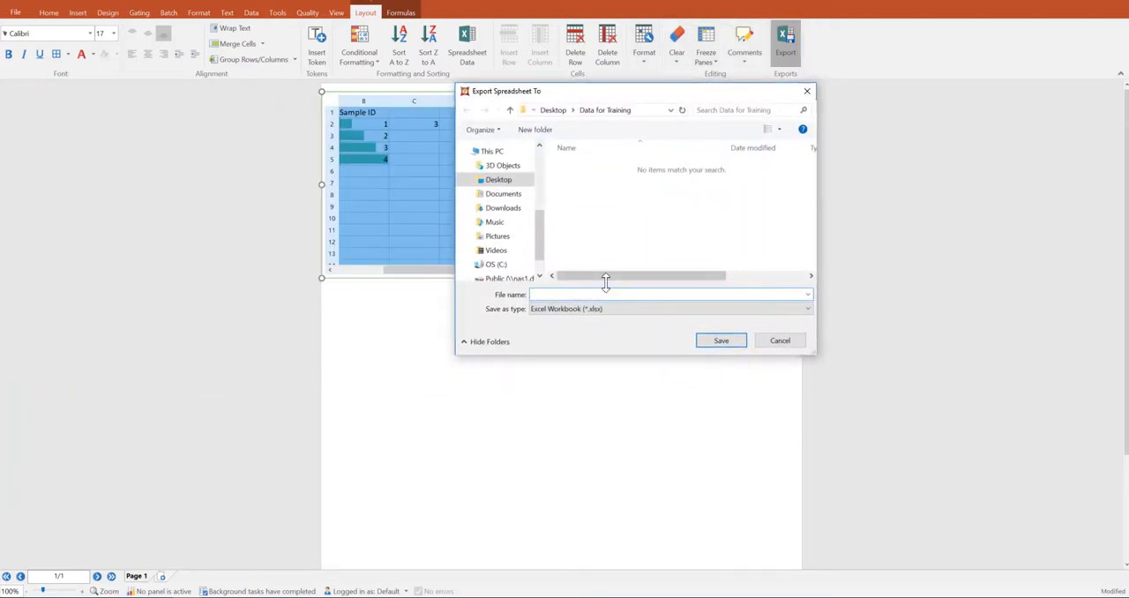
{"action": "type", "text": "stats"}
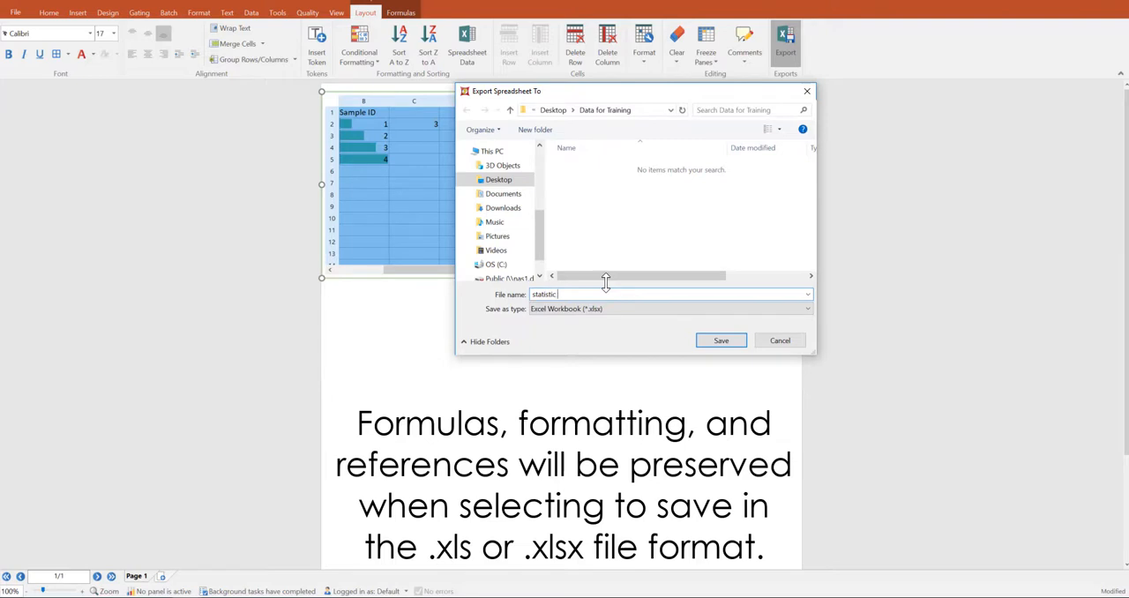
{"action": "type", "text": "spreads"}
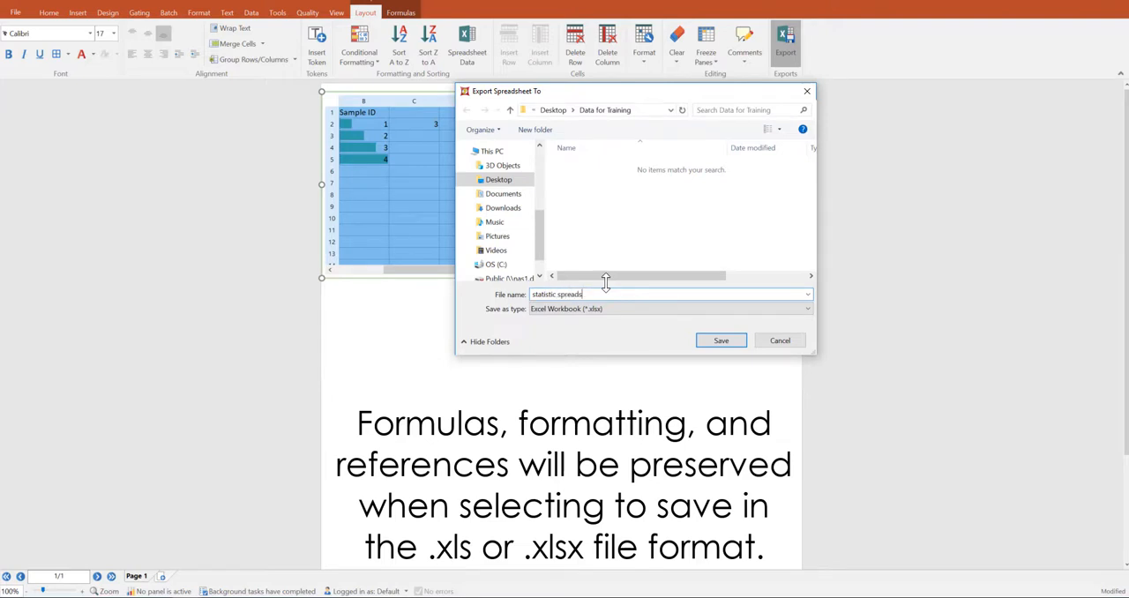